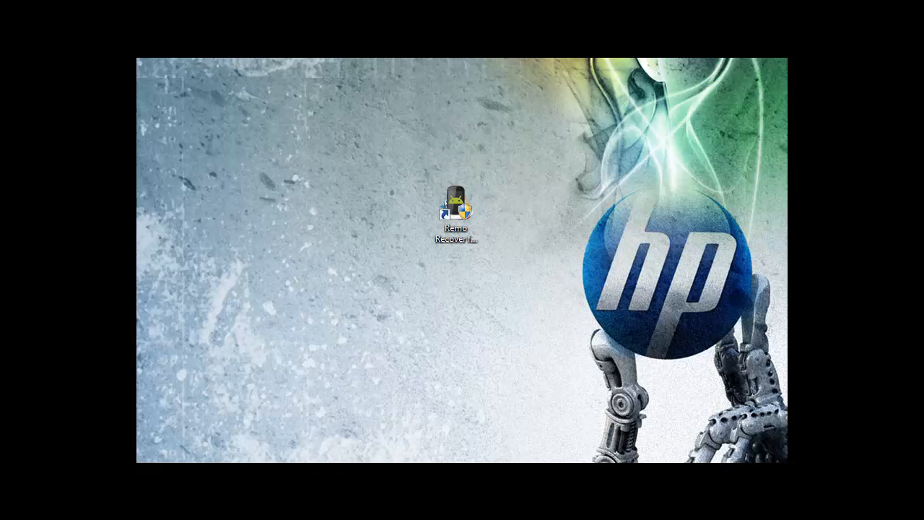
- Launch Remo Recover for Android from the desktop and choose Recover Lost Files
double_click(456, 210)
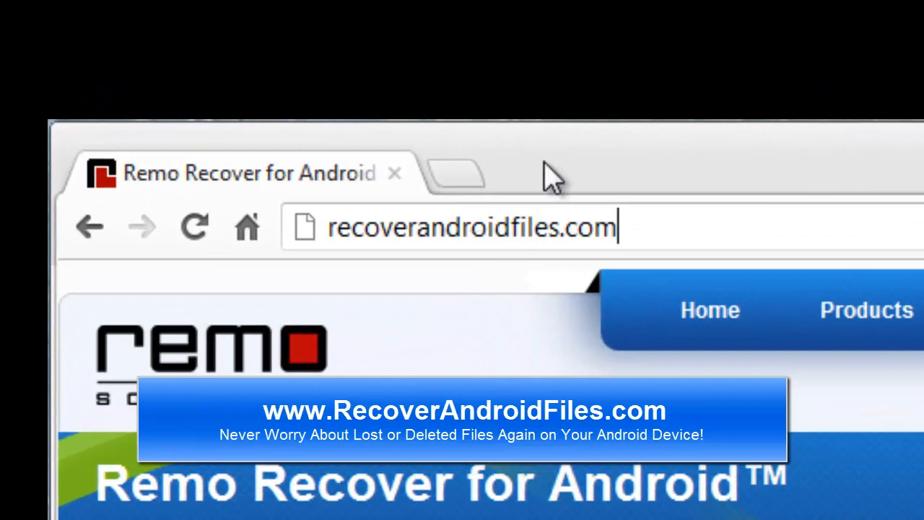
scroll(down, 3)
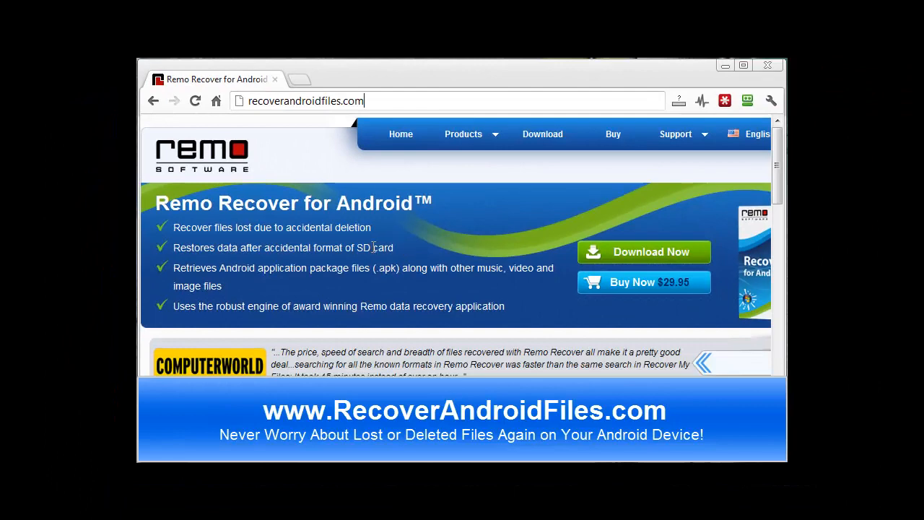
mouse_move(477, 233)
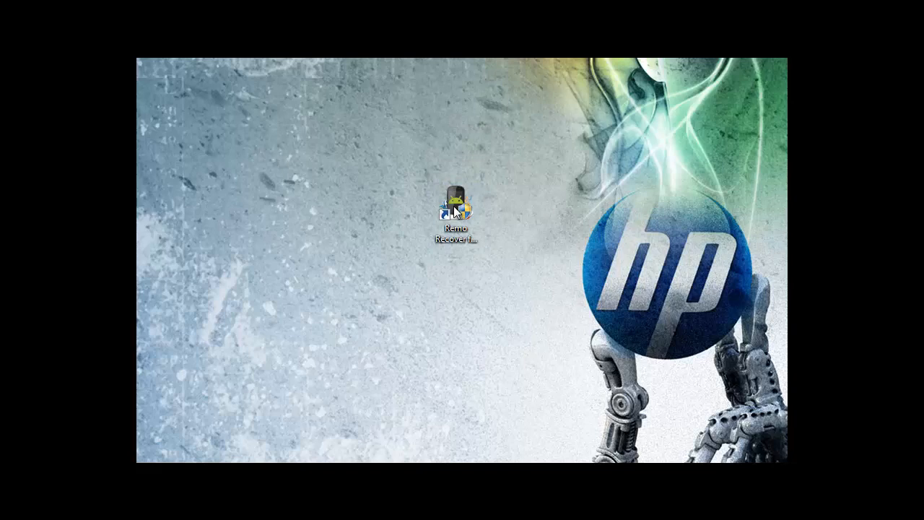
double_click(455, 202)
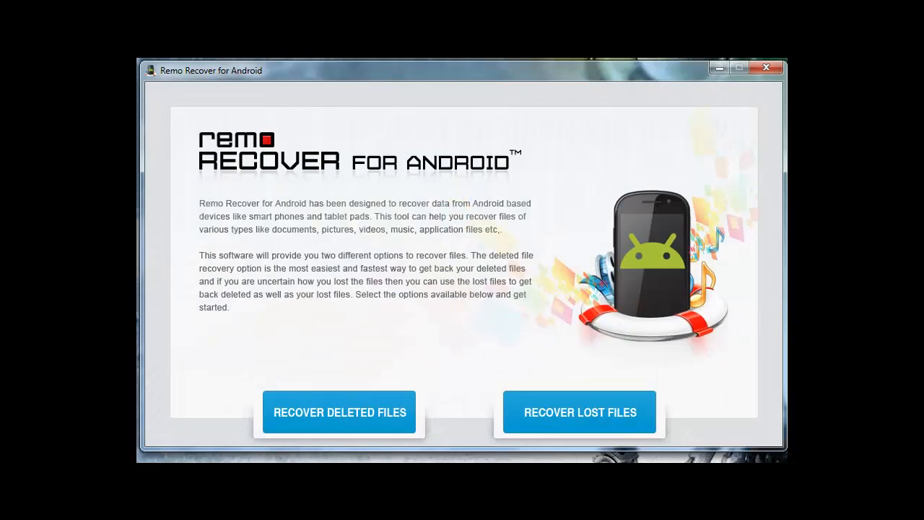
mouse_move(315, 176)
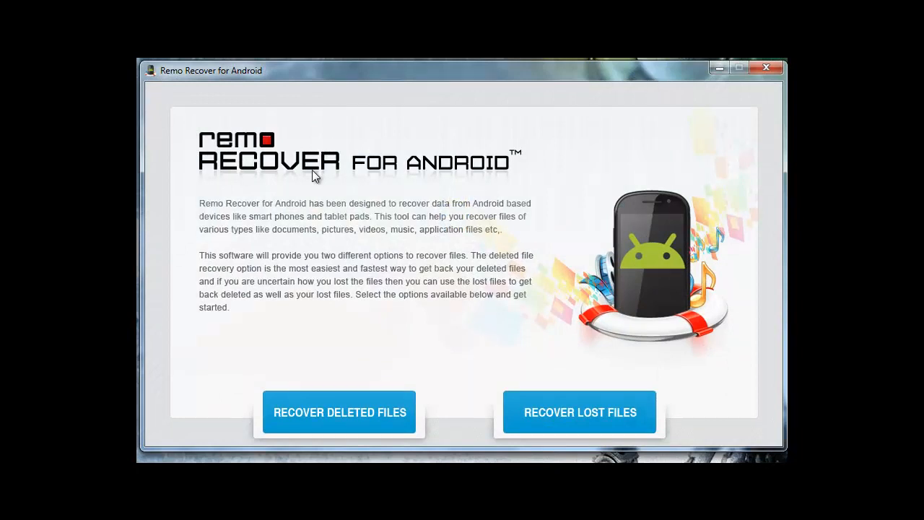
mouse_move(252, 214)
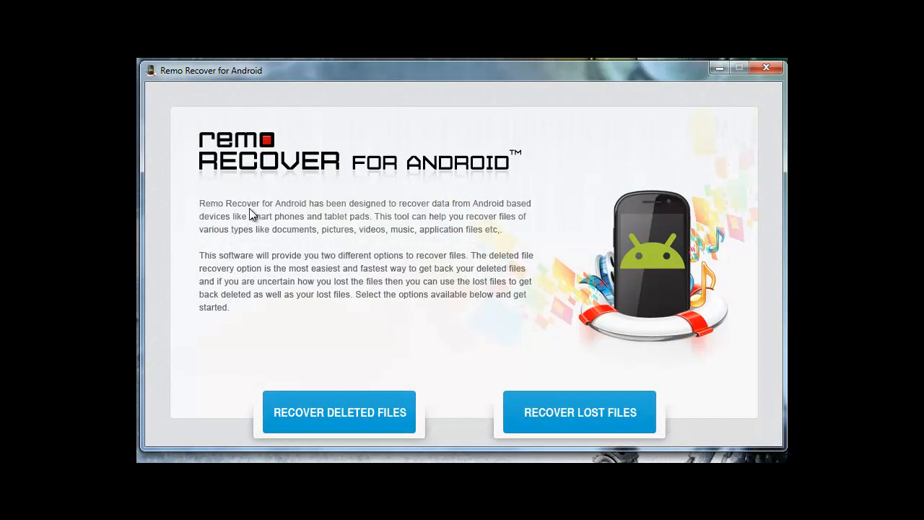
mouse_move(361, 215)
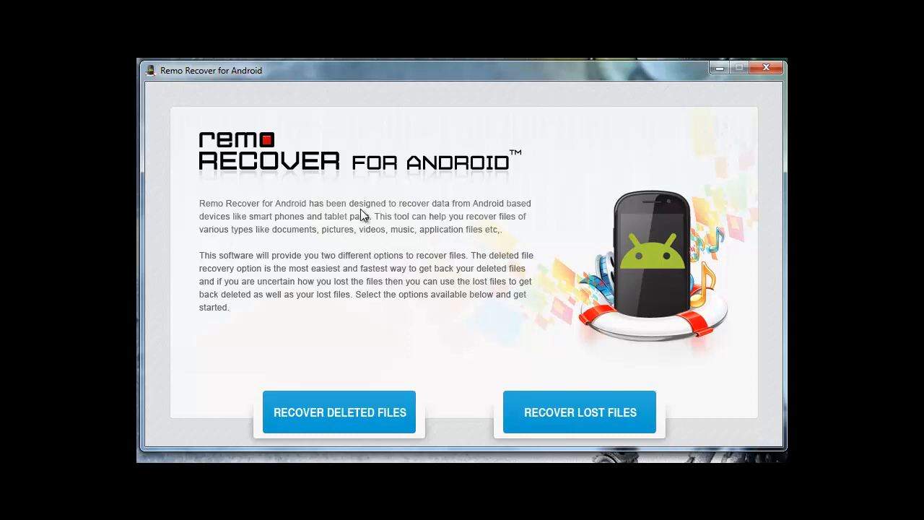
mouse_move(263, 230)
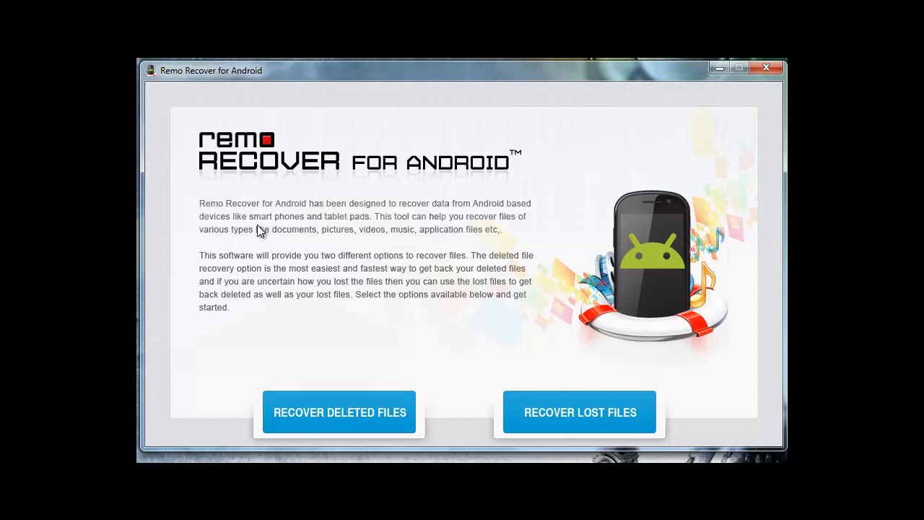
mouse_move(377, 232)
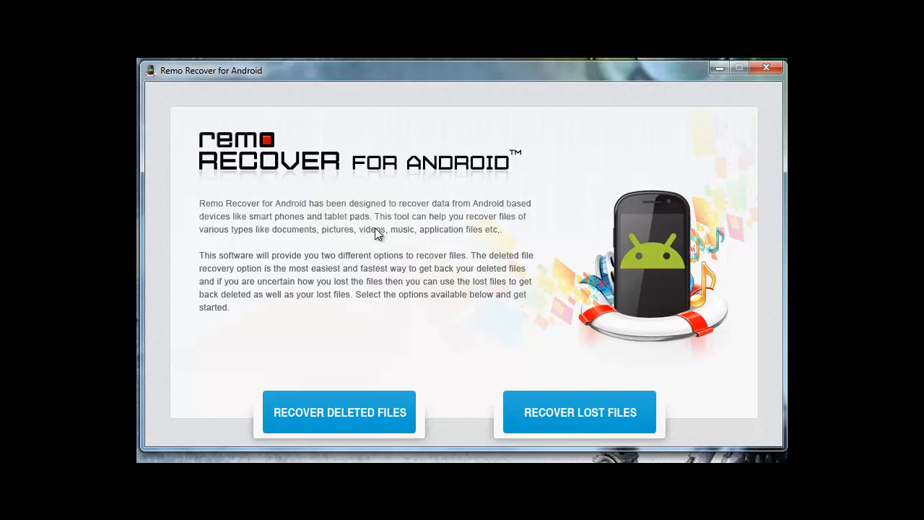
mouse_move(313, 243)
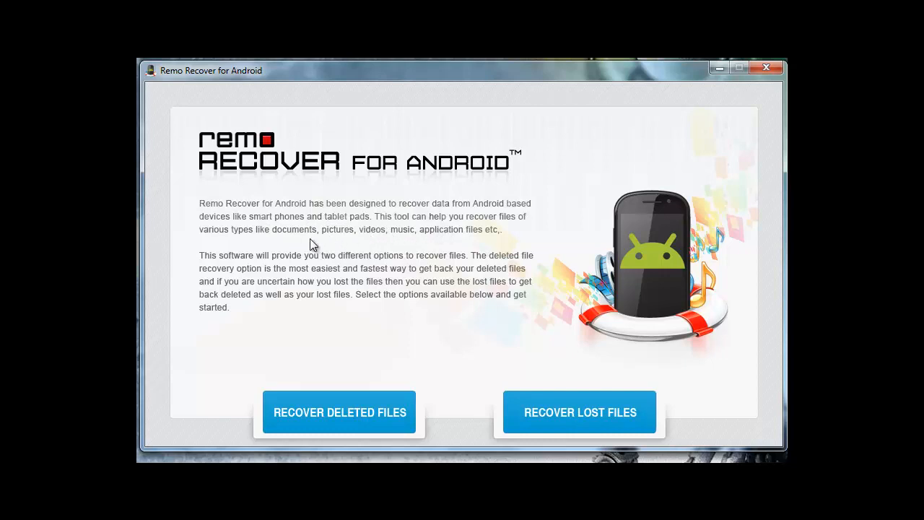
mouse_move(185, 267)
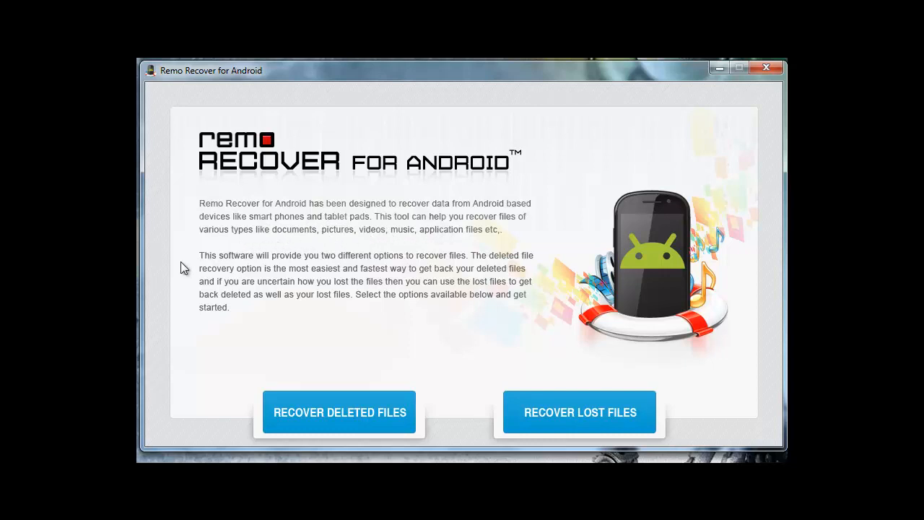
mouse_move(188, 370)
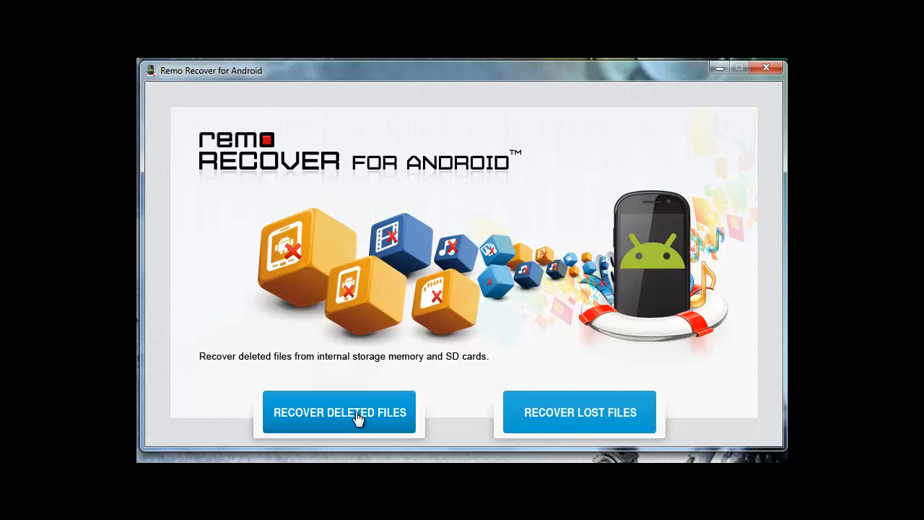
mouse_move(424, 413)
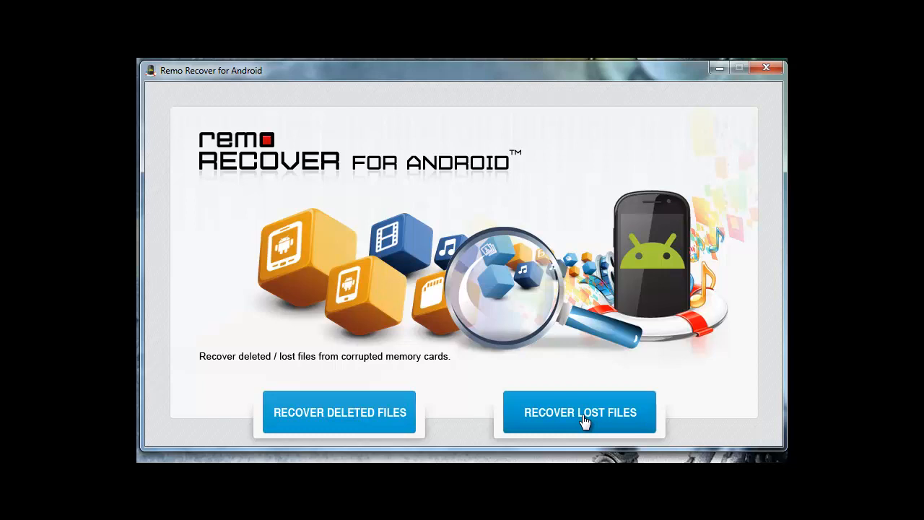
mouse_move(572, 418)
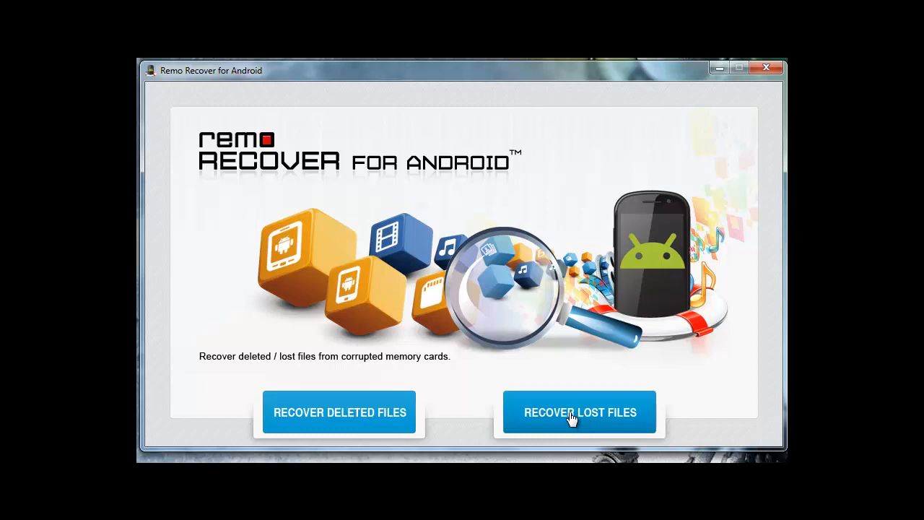
click(580, 413)
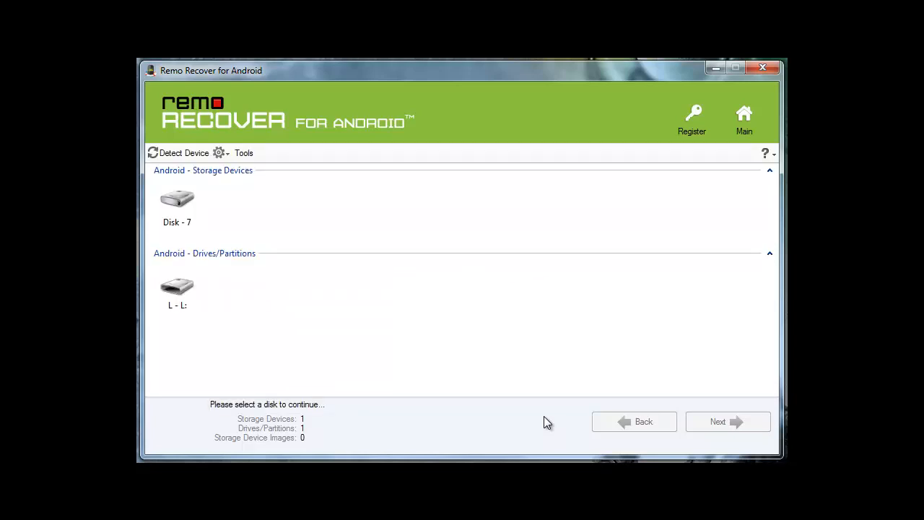
- Select the 1.86 GB L: drive partition and continue to the file-type selection
click(177, 286)
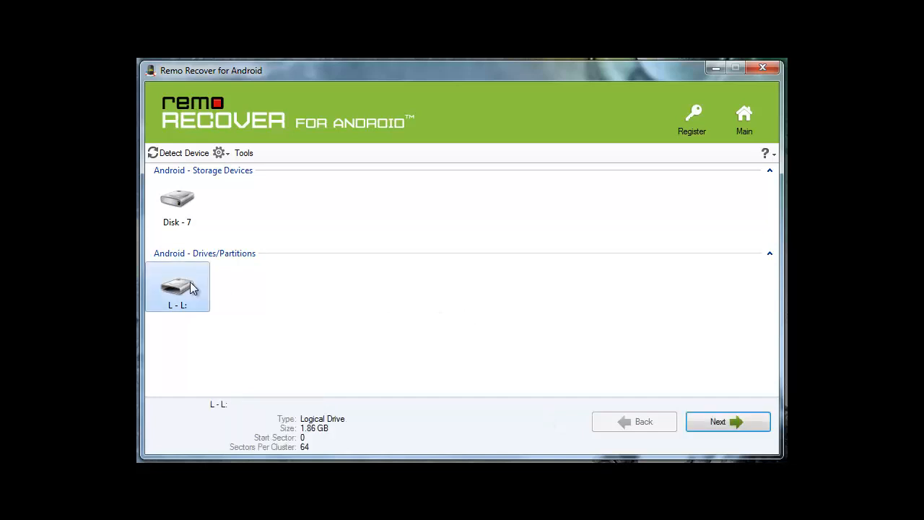
mouse_move(191, 292)
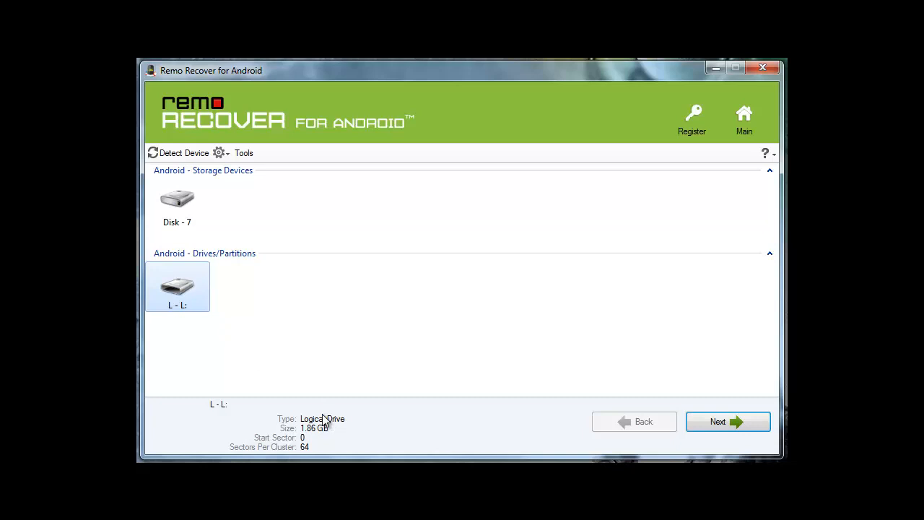
mouse_move(245, 329)
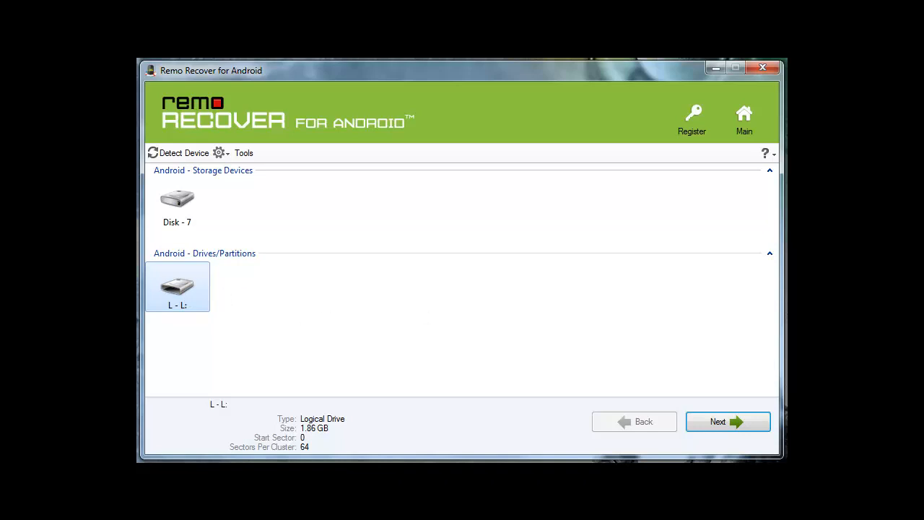
click(728, 422)
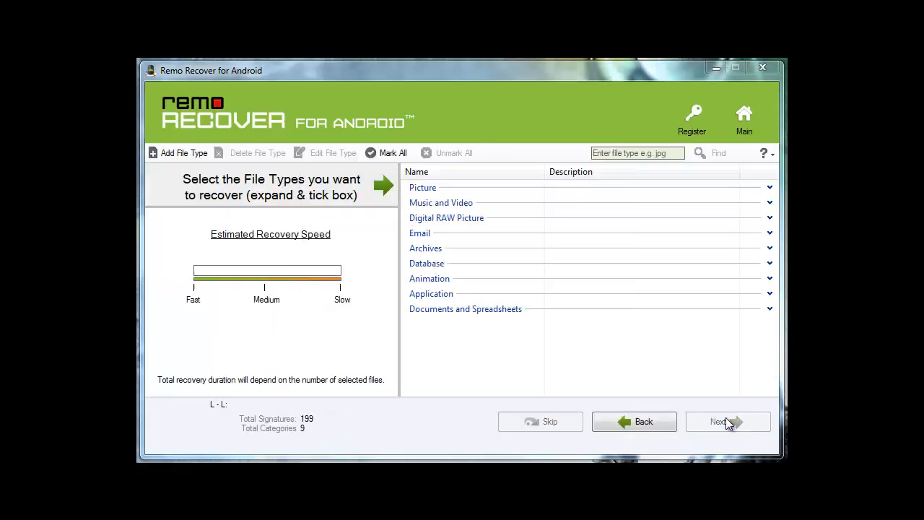
- Dismiss the file-type message, expand Picture, then tick and untick JPEG so nothing is marked
click(728, 422)
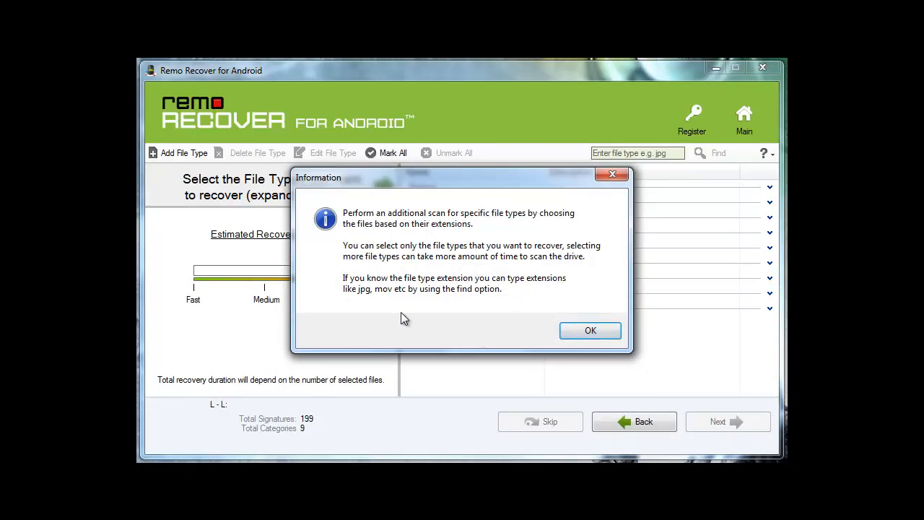
click(589, 329)
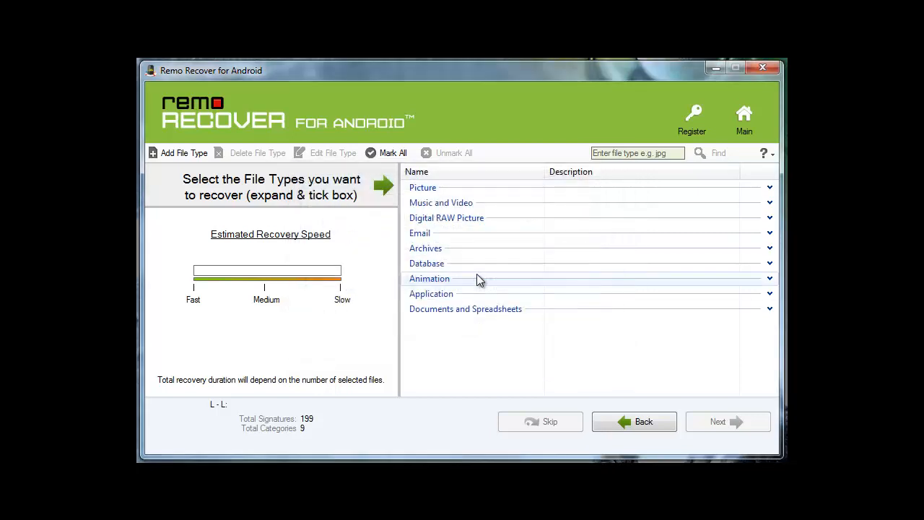
mouse_move(691, 220)
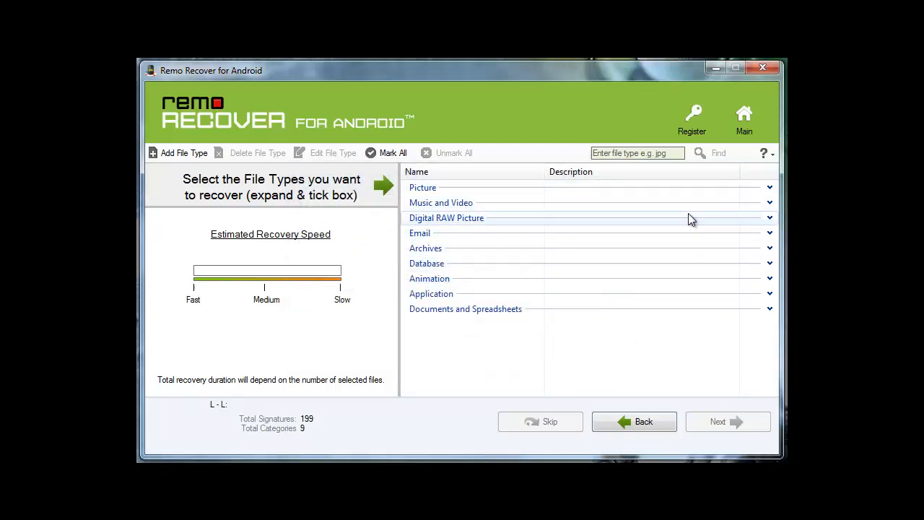
mouse_move(441, 203)
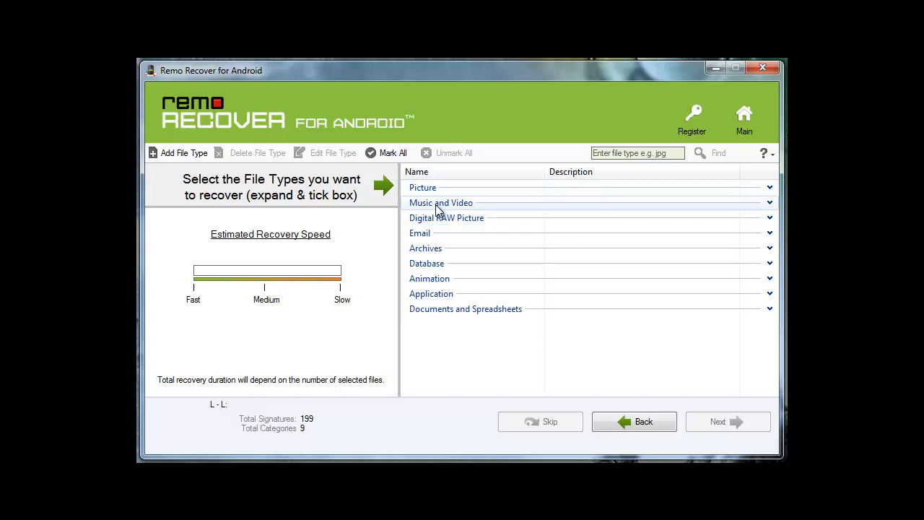
mouse_move(212, 302)
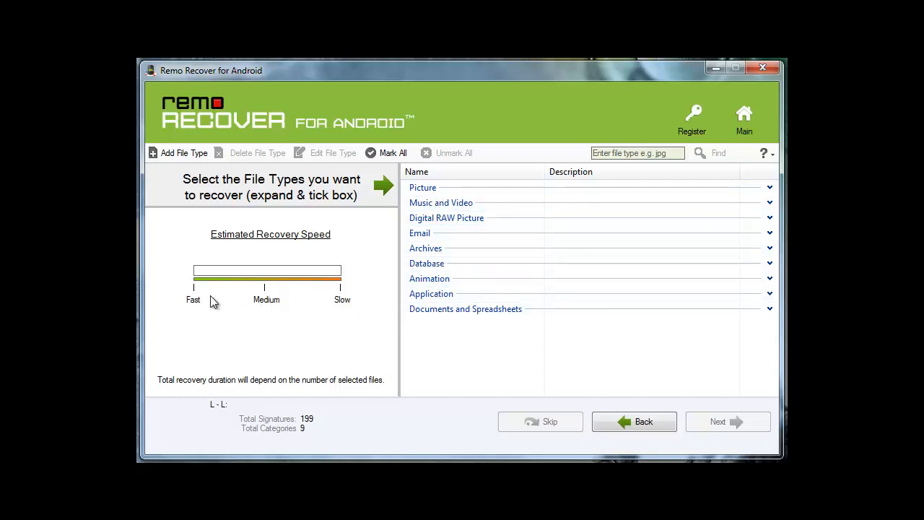
mouse_move(694, 199)
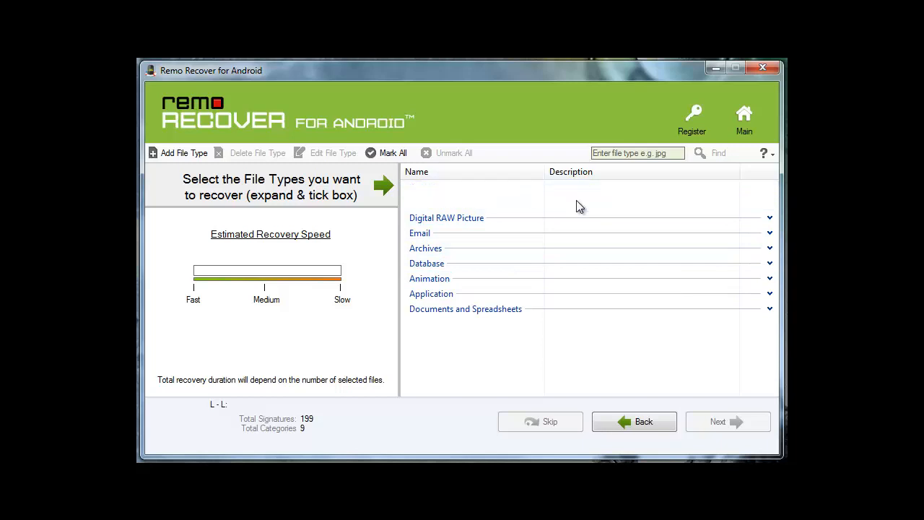
click(770, 202)
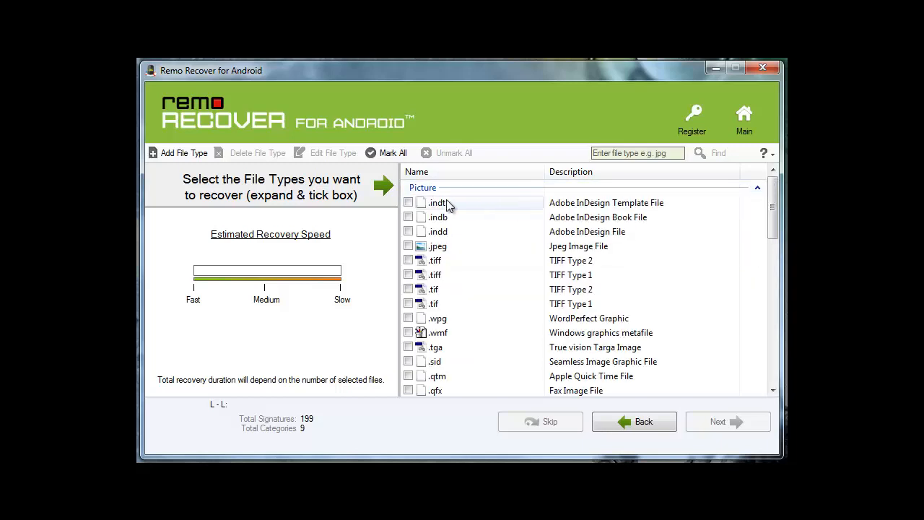
mouse_move(439, 246)
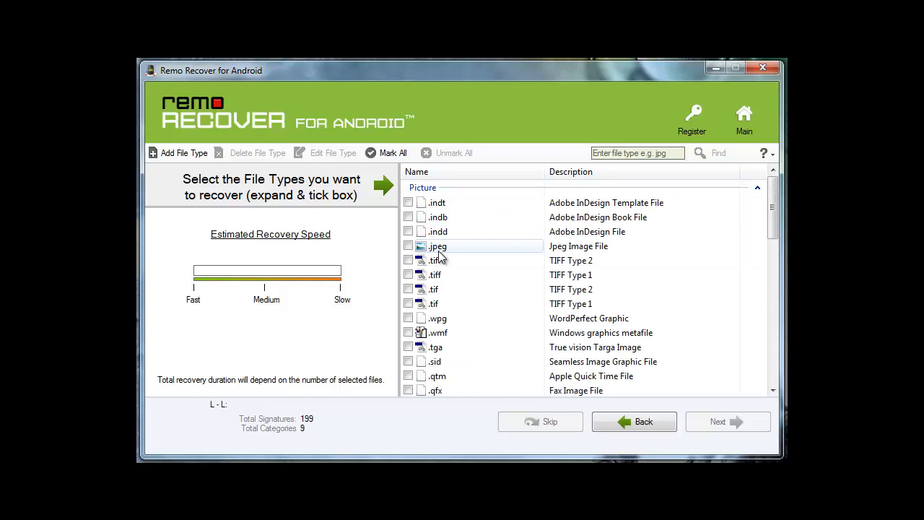
click(408, 246)
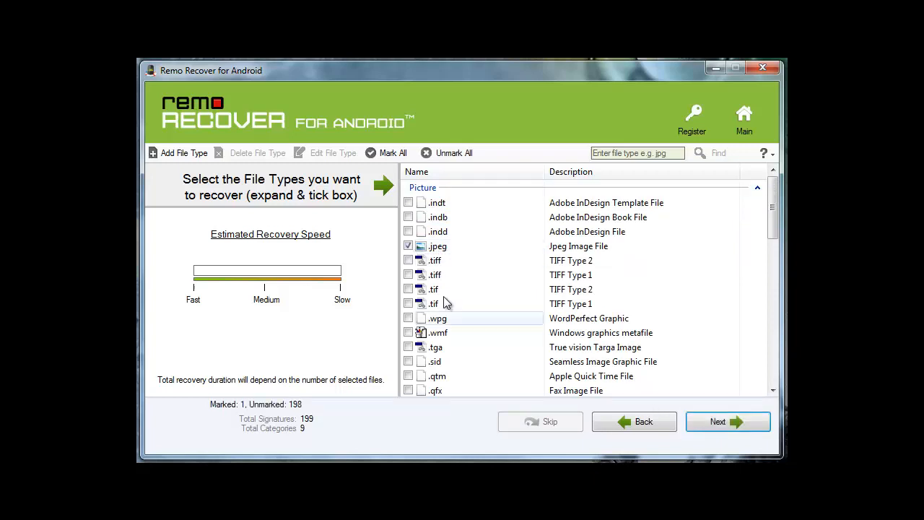
click(409, 245)
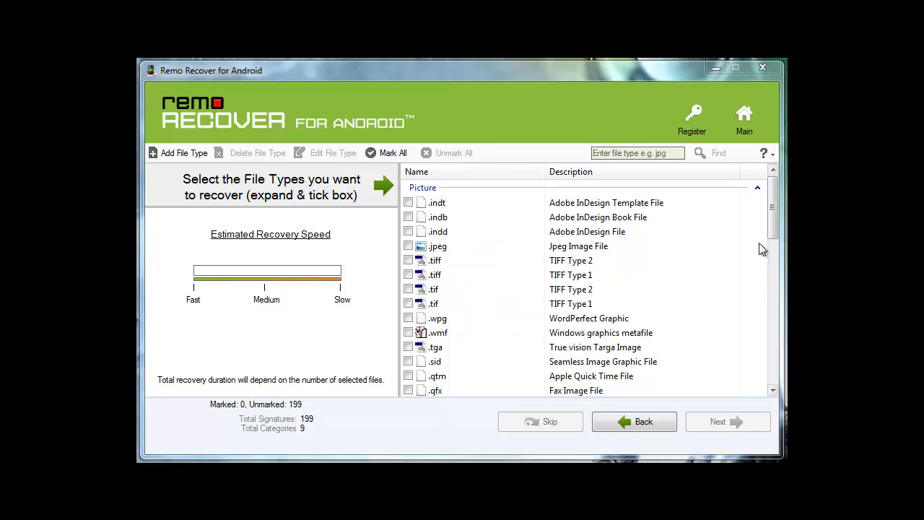
- Collapse the Picture category, leaving the nine category headings with nothing marked
click(422, 188)
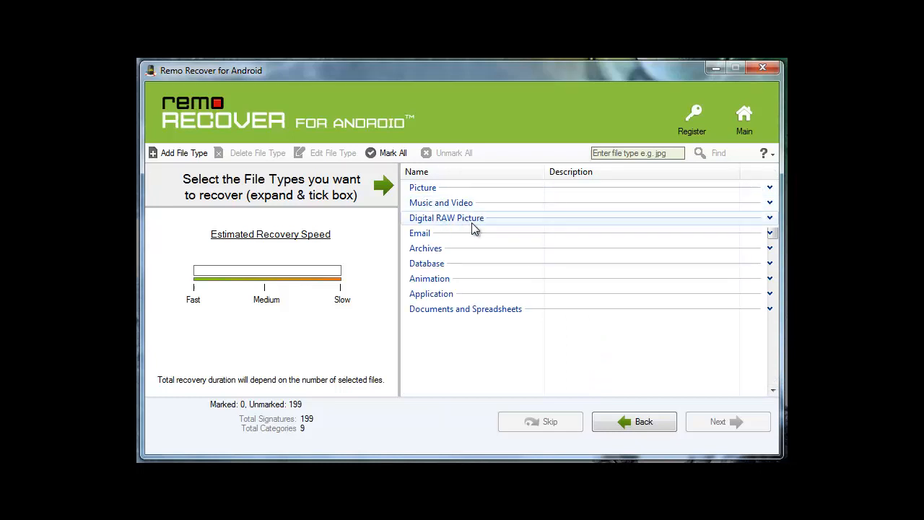
mouse_move(462, 268)
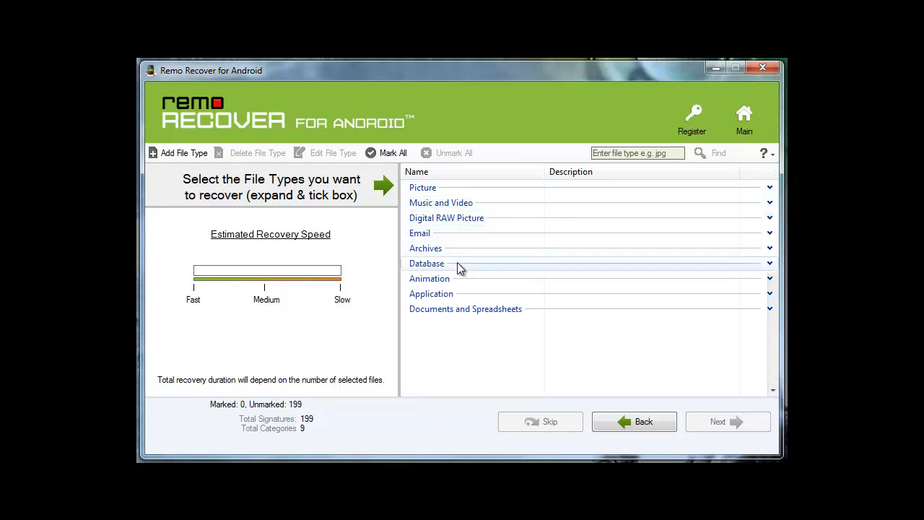
mouse_move(456, 295)
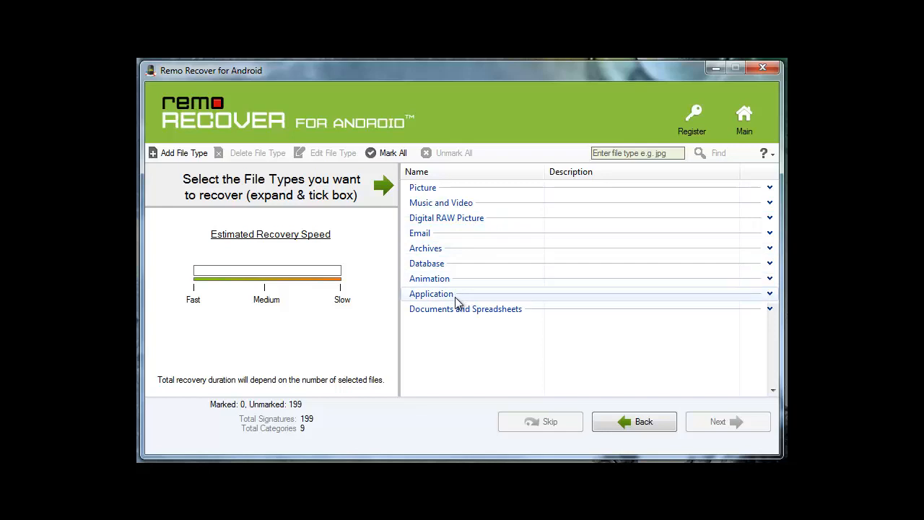
mouse_move(592, 330)
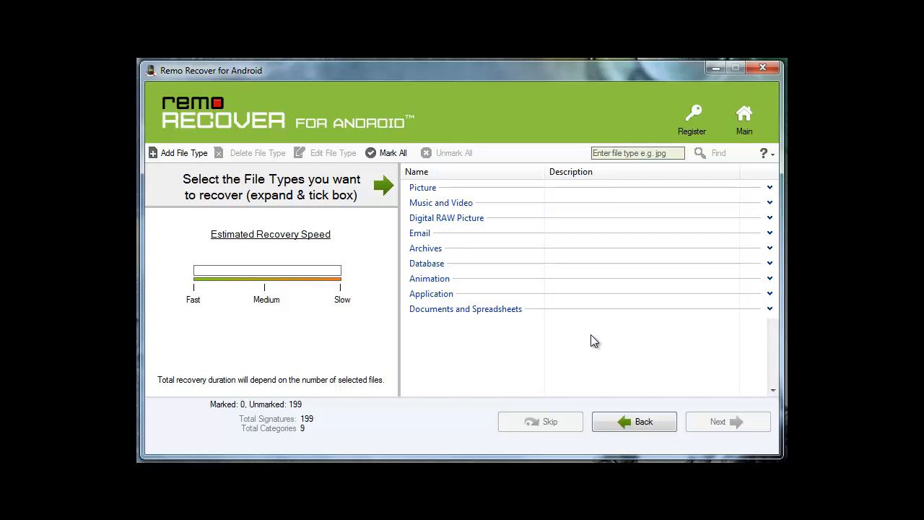
mouse_move(560, 348)
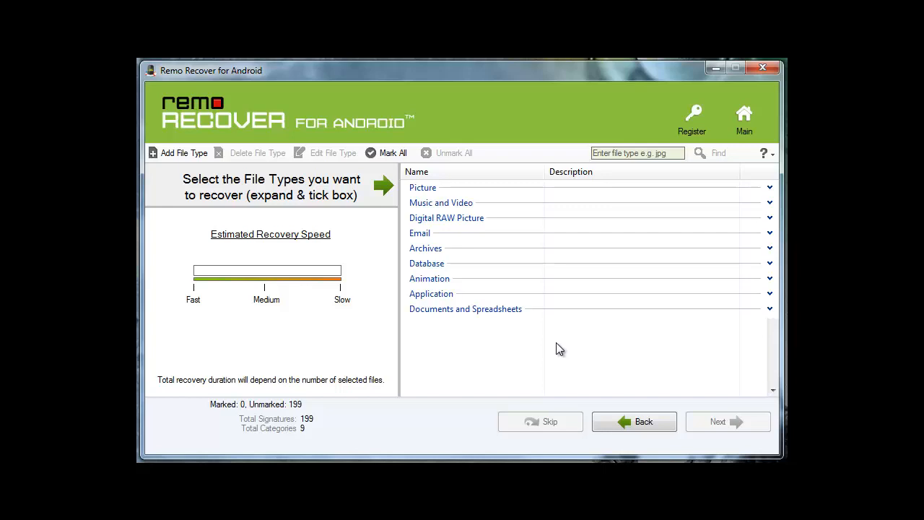
mouse_move(466, 361)
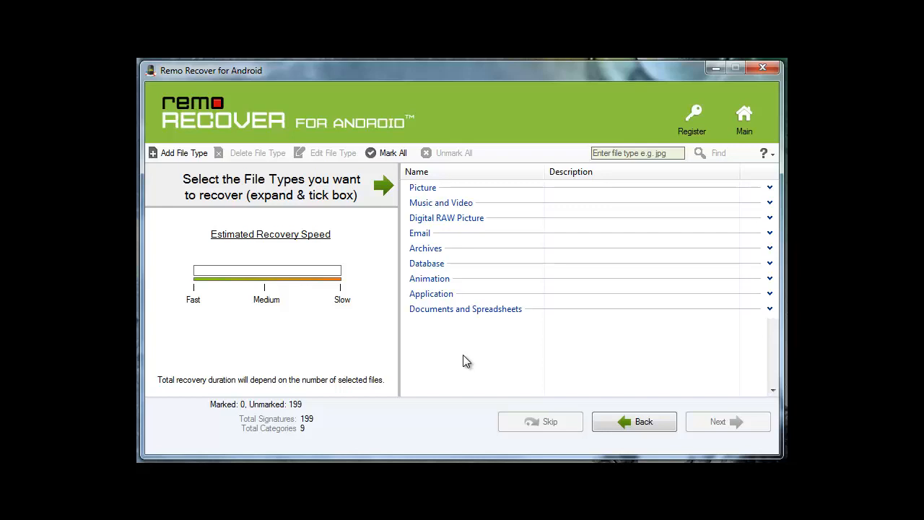
mouse_move(471, 361)
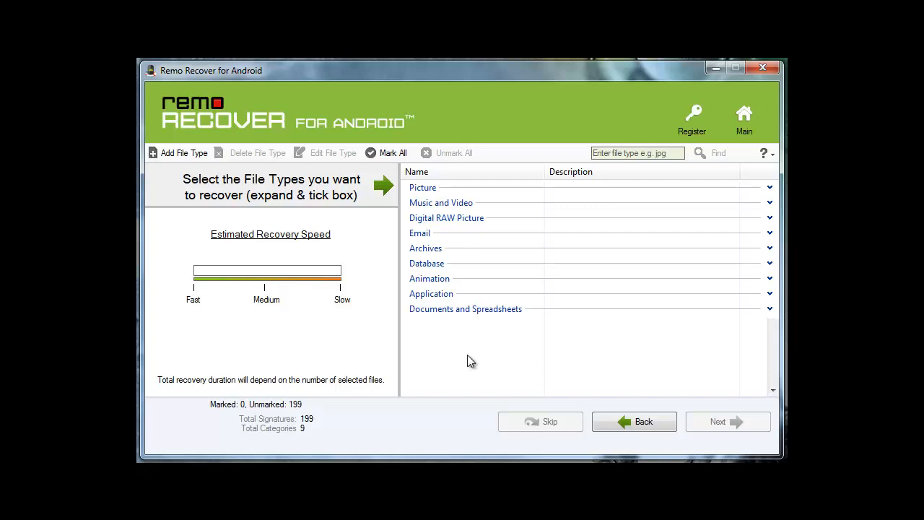
mouse_move(490, 355)
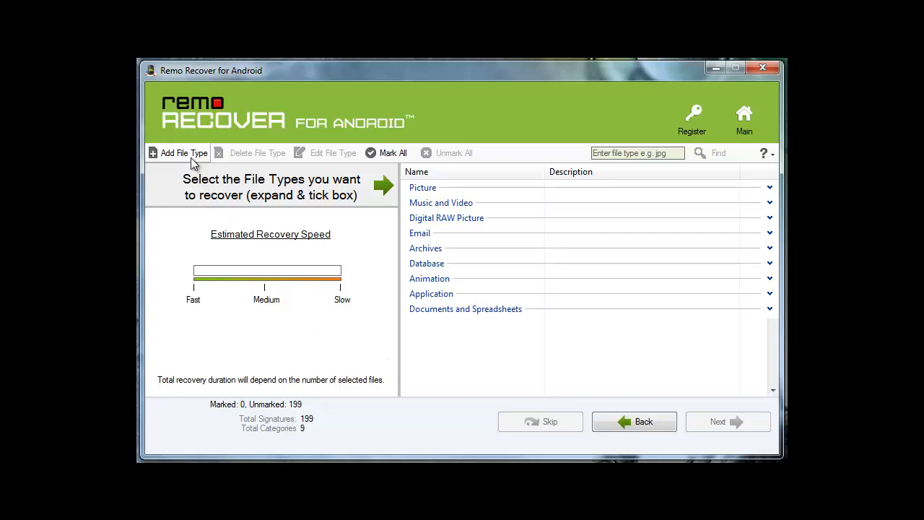
mouse_move(575, 188)
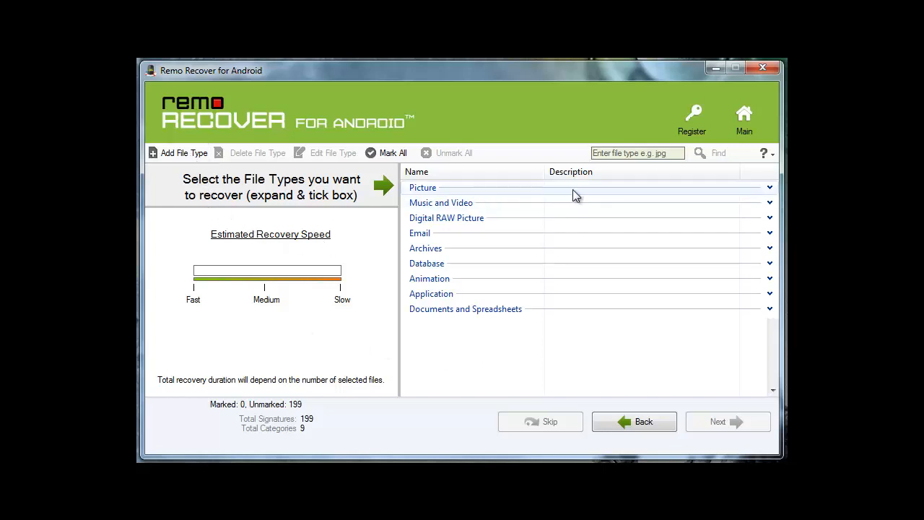
- Expand Picture, bring up the Add File Type form and cancel it without saving
click(768, 188)
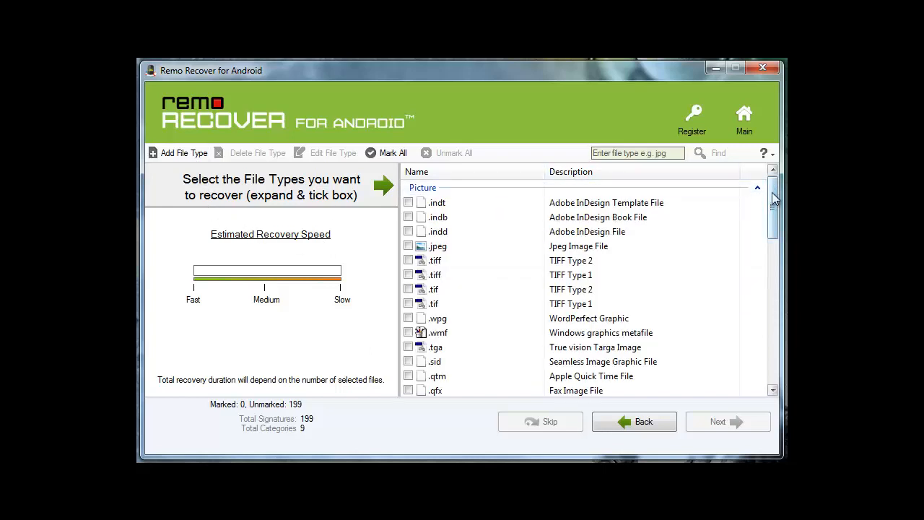
scroll(down, 3)
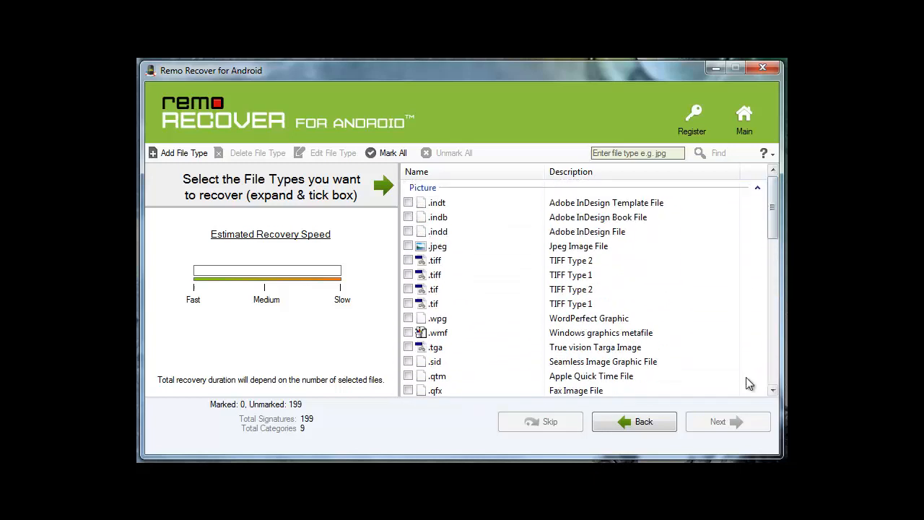
click(183, 153)
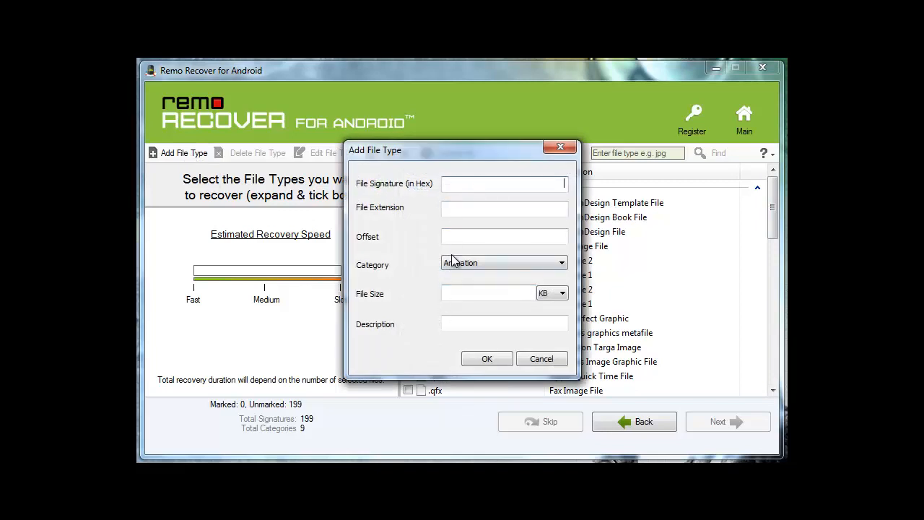
click(542, 358)
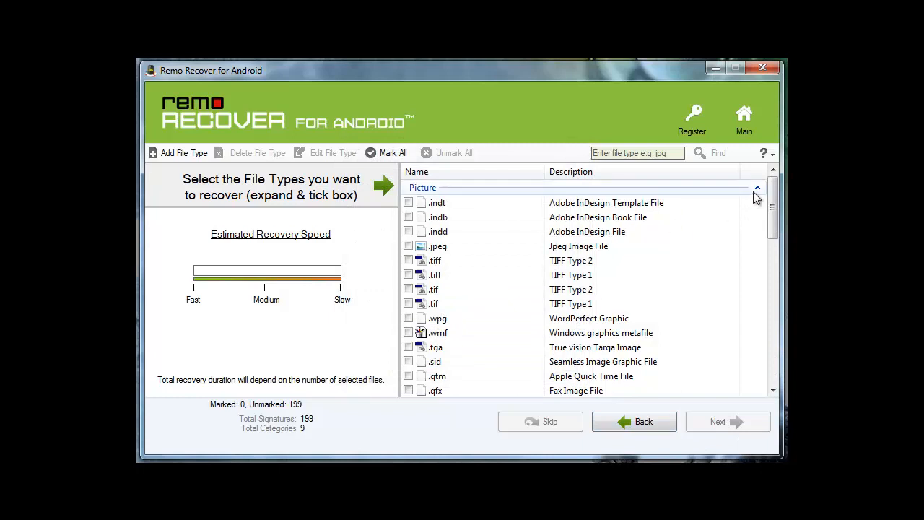
- Collapse and re-expand Picture, then mark JPEG Image File for recovery (Marked: 1)
click(770, 188)
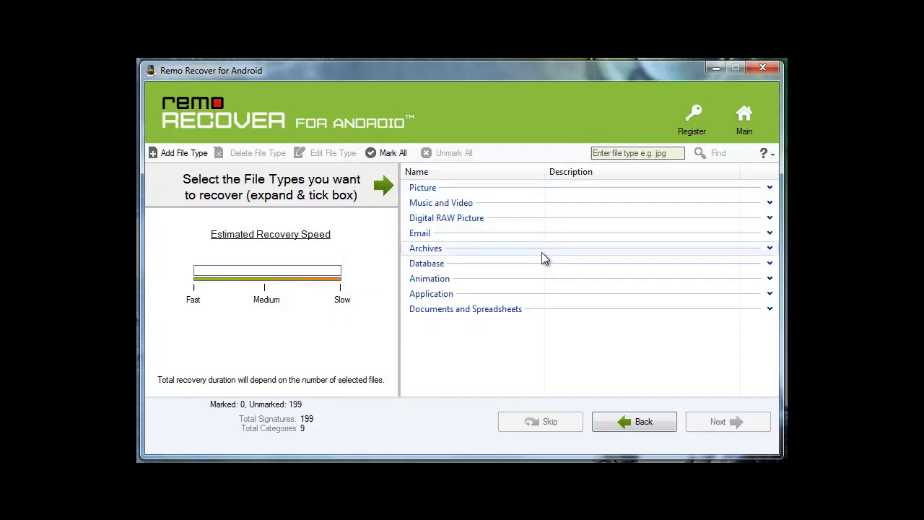
mouse_move(633, 422)
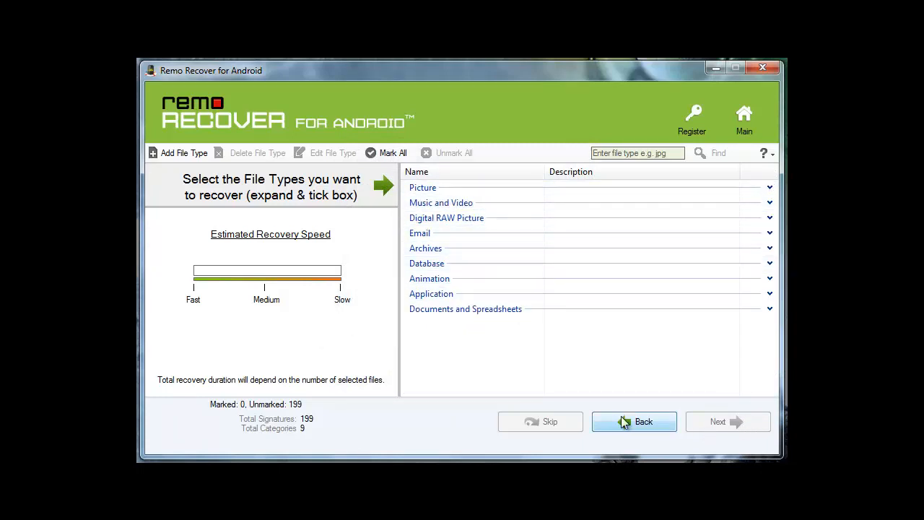
click(769, 188)
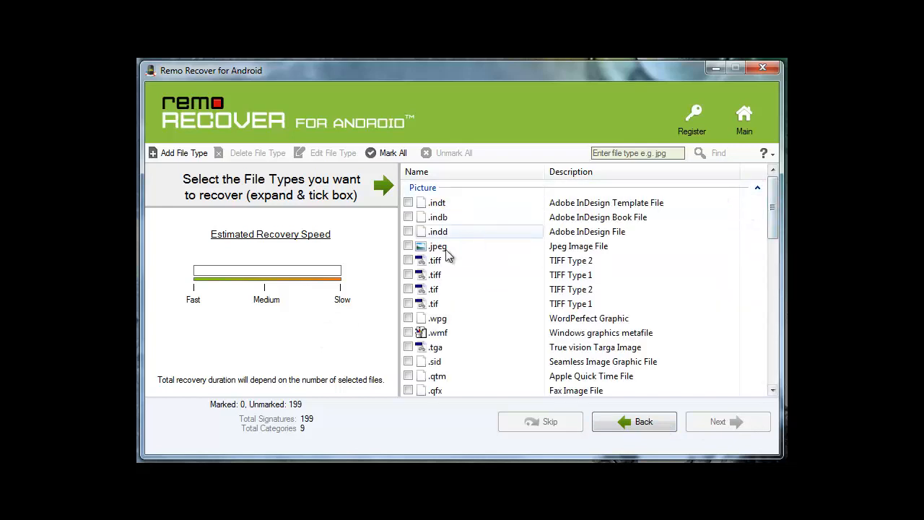
click(408, 246)
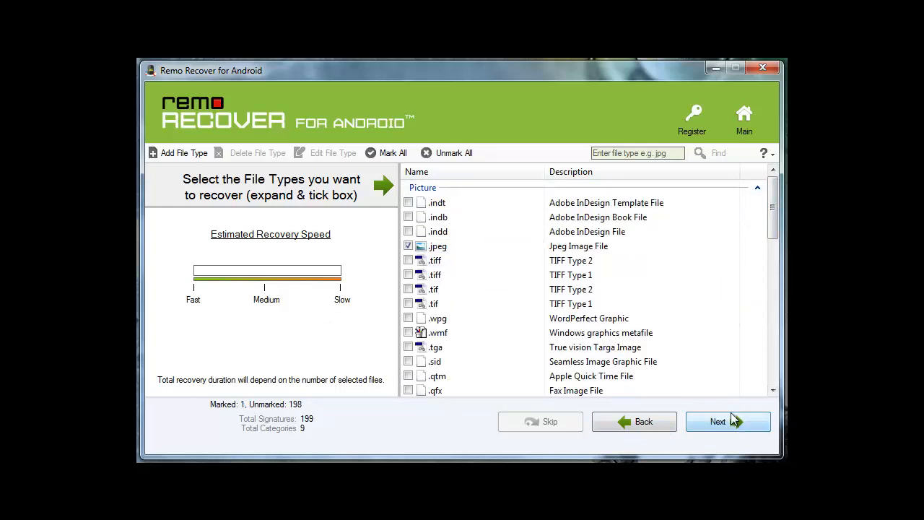
click(728, 421)
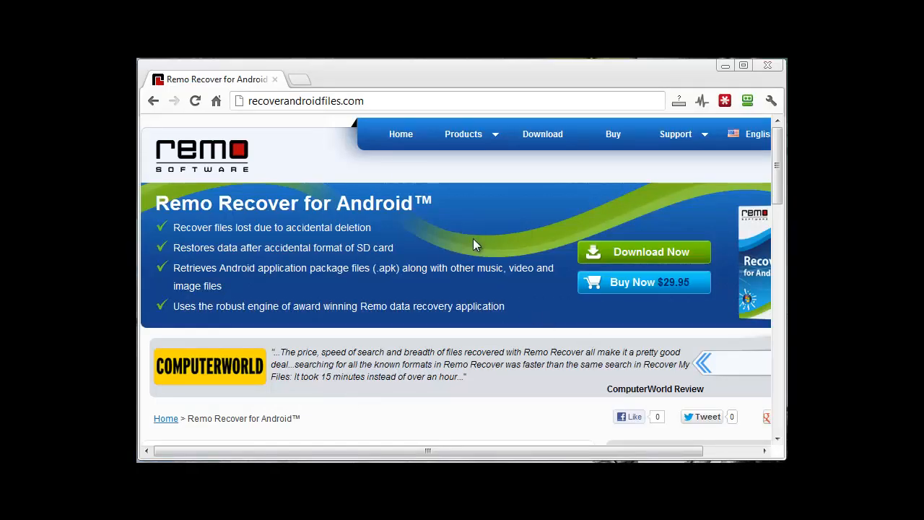
mouse_move(431, 311)
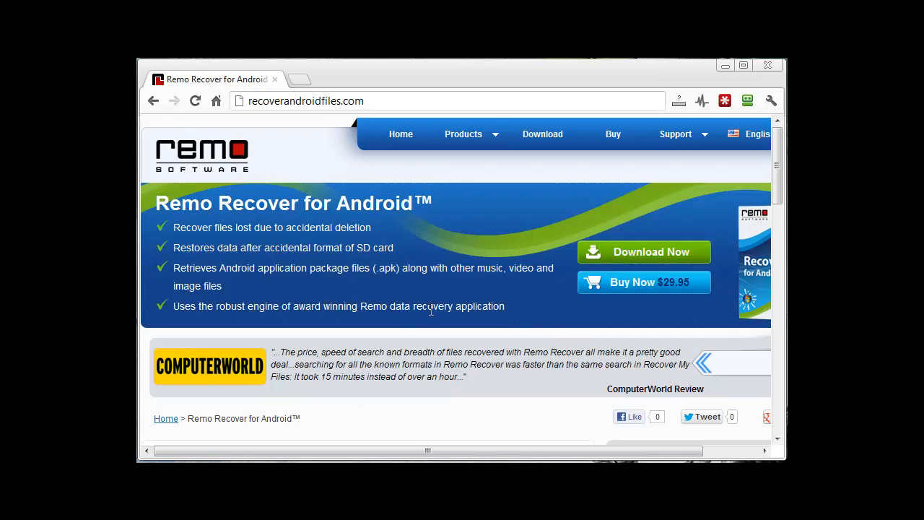
mouse_move(455, 296)
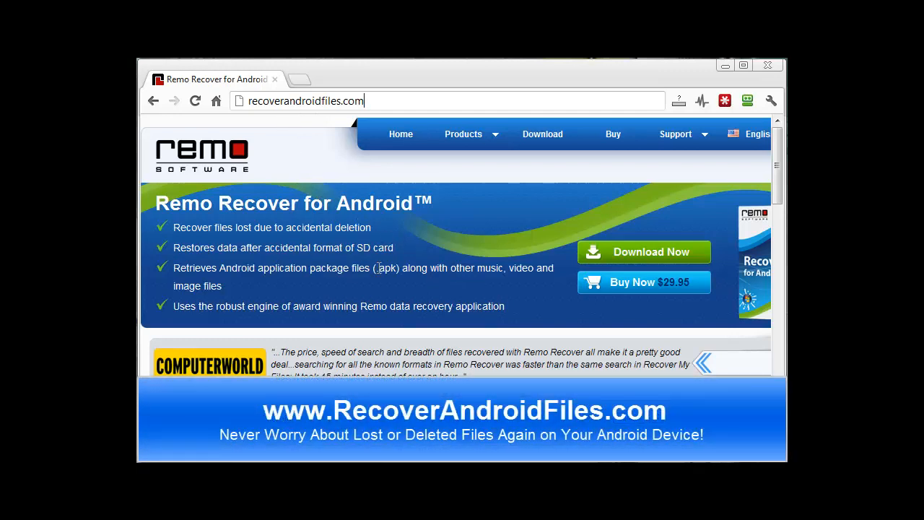
scroll(down, 3)
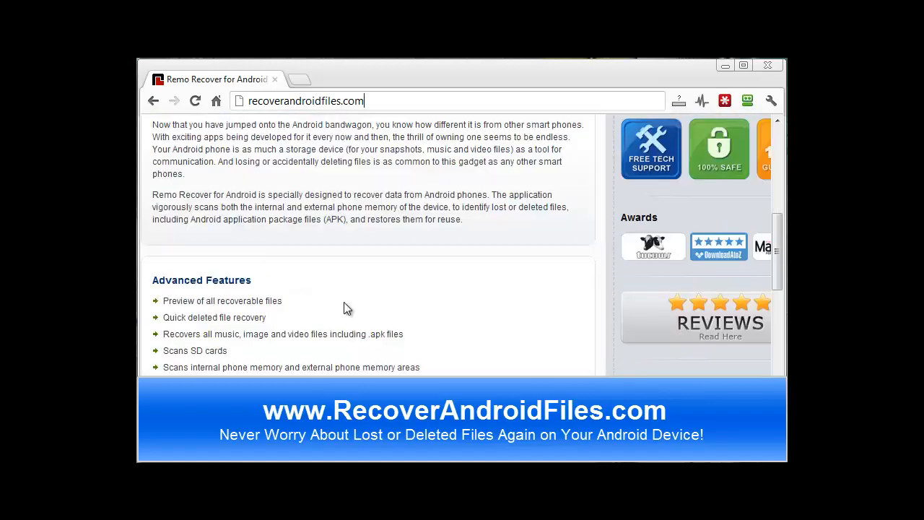
scroll(down, 3)
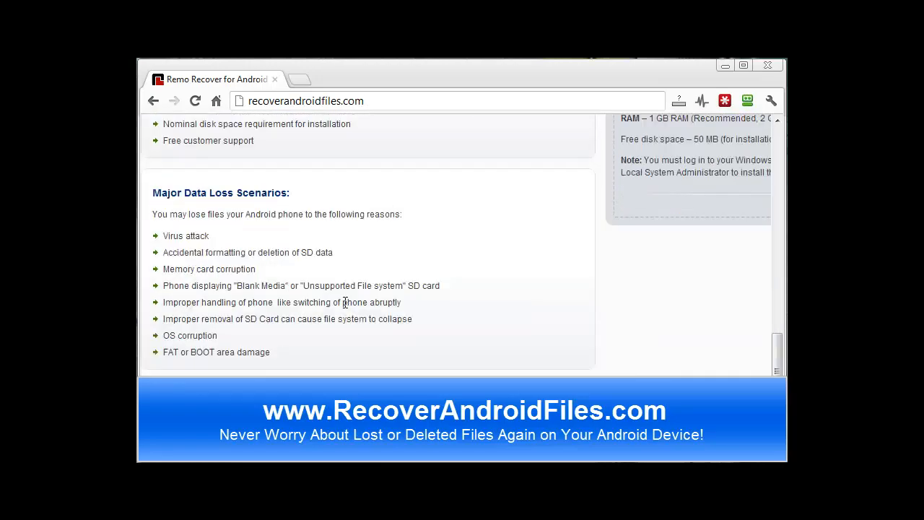
scroll(up, 3)
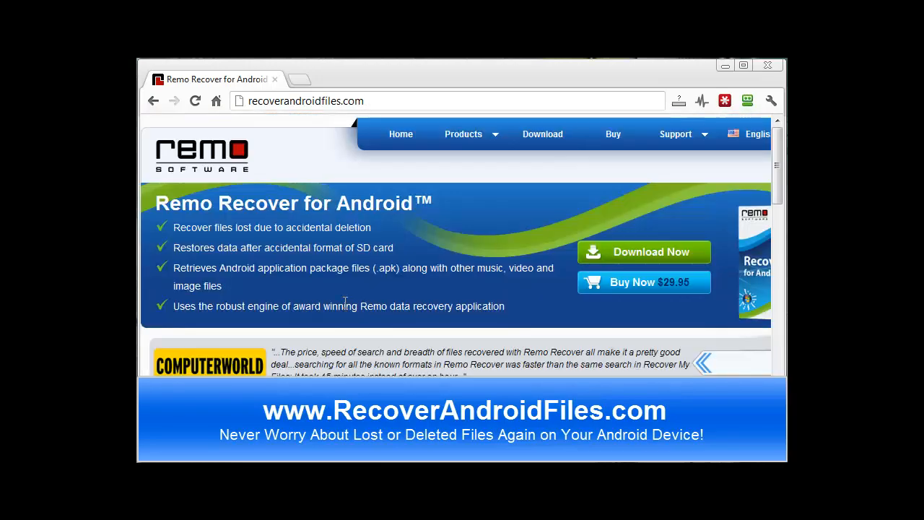
mouse_move(491, 283)
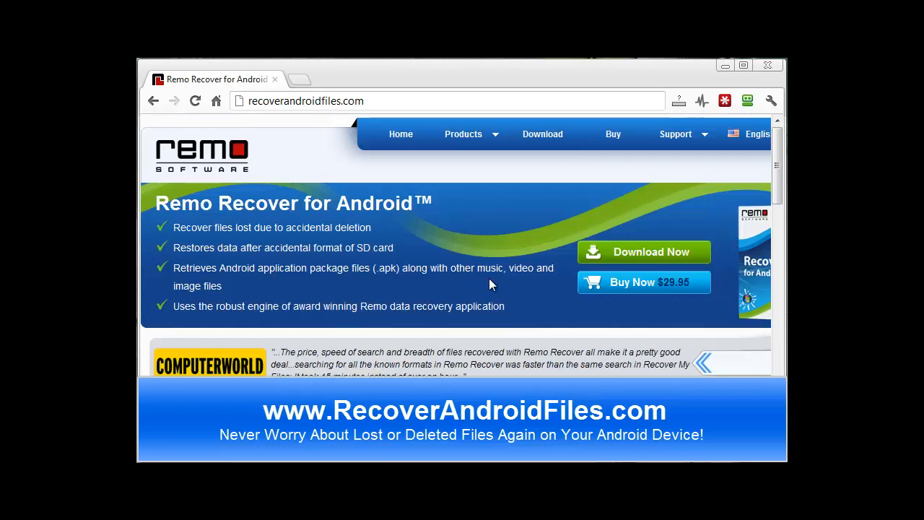
mouse_move(653, 251)
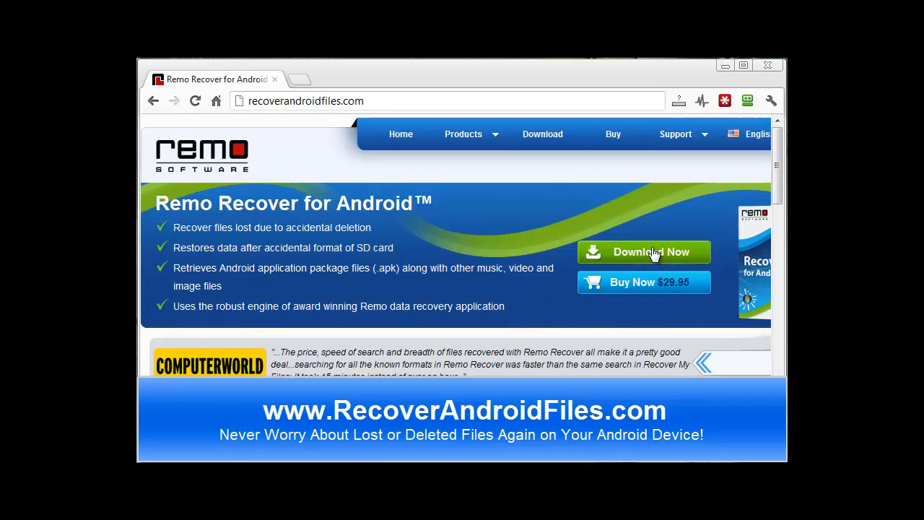